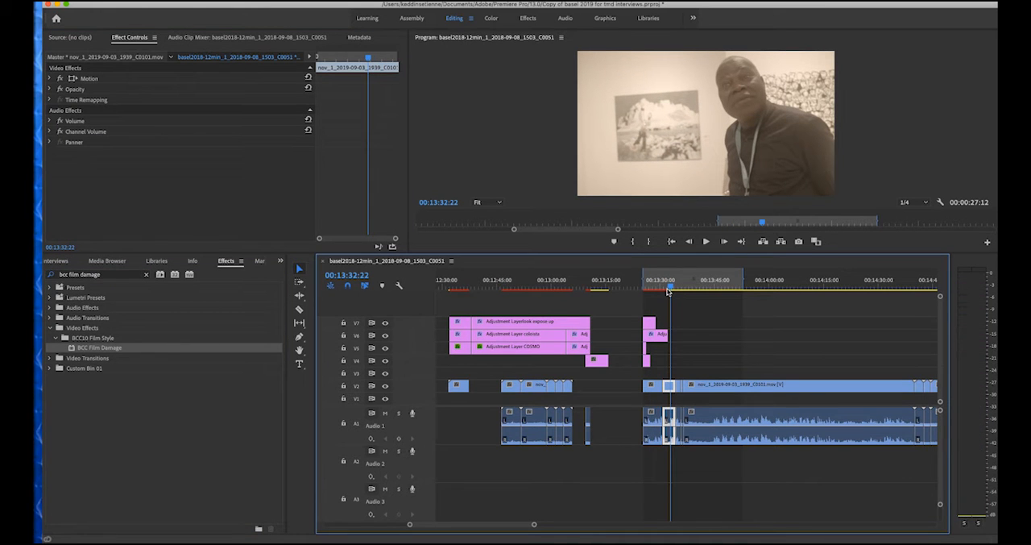
Apply BCC Film Damage to the V2 interview clip for a sepia, aged look.
{"action": "left_click", "coordinate": [669, 279]}
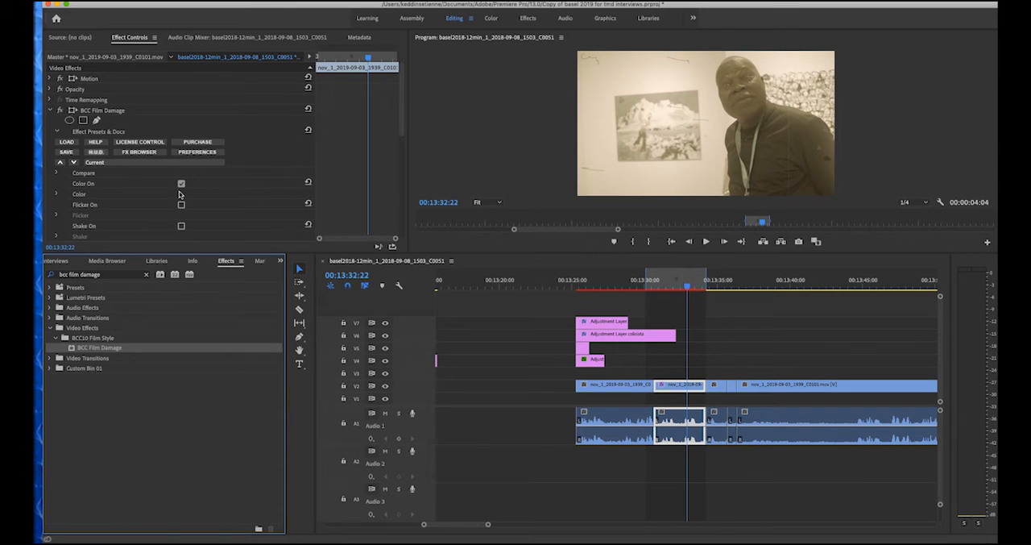
Draw a four-point mask around the painting so Film Damage affects only it.
{"action": "left_click", "coordinate": [82, 120]}
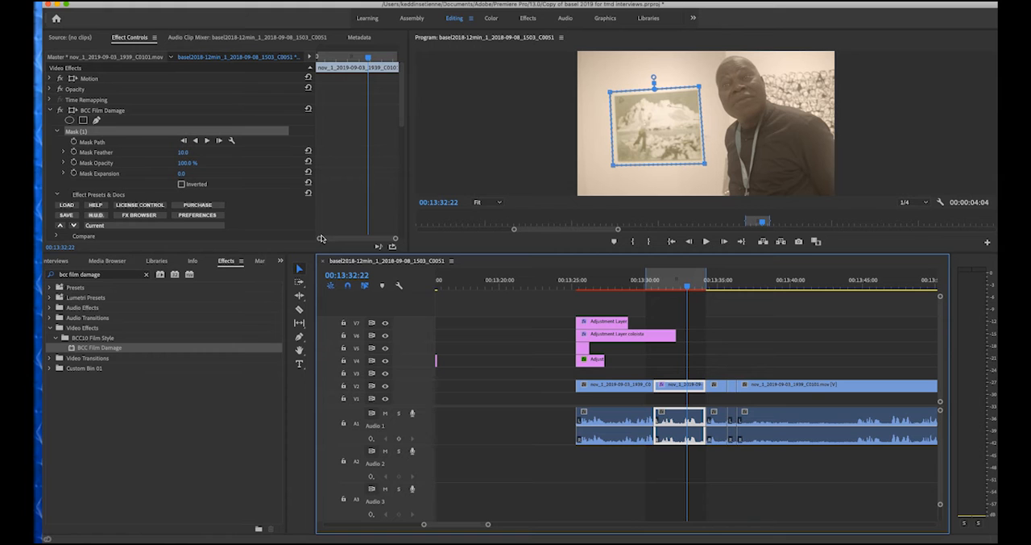
Load the earthquake.bsp preset from the BCC Film Damage presets folder.
{"action": "left_click", "coordinate": [67, 204]}
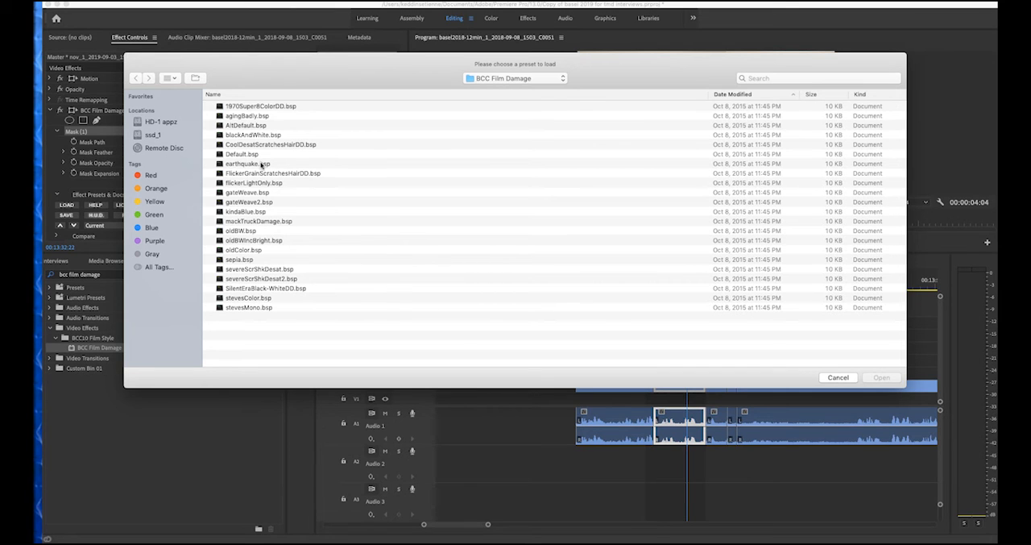
{"action": "left_click", "coordinate": [881, 377]}
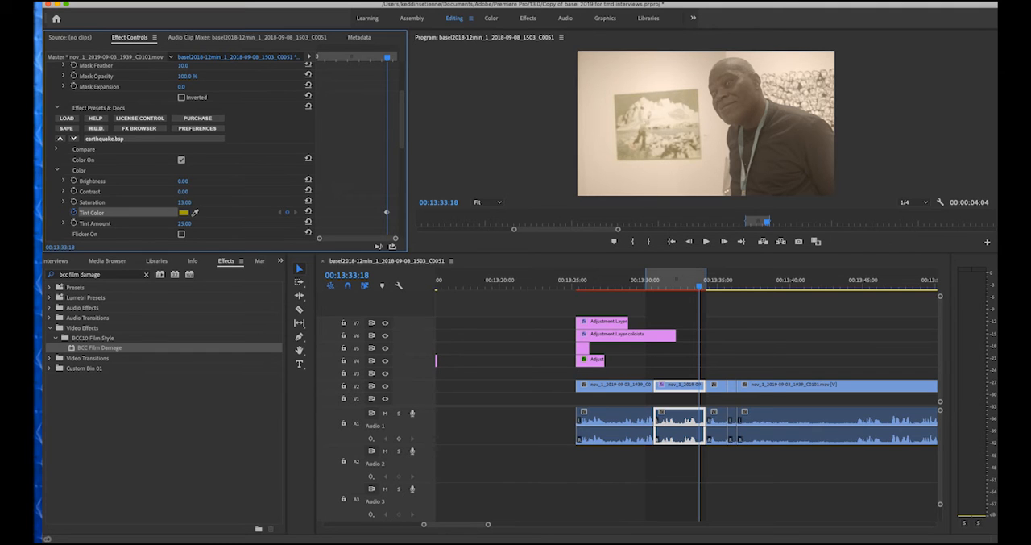
Set the Film Damage Color group to Saturation 51.00 and Contrast 6.00.
{"action": "left_click", "coordinate": [692, 287]}
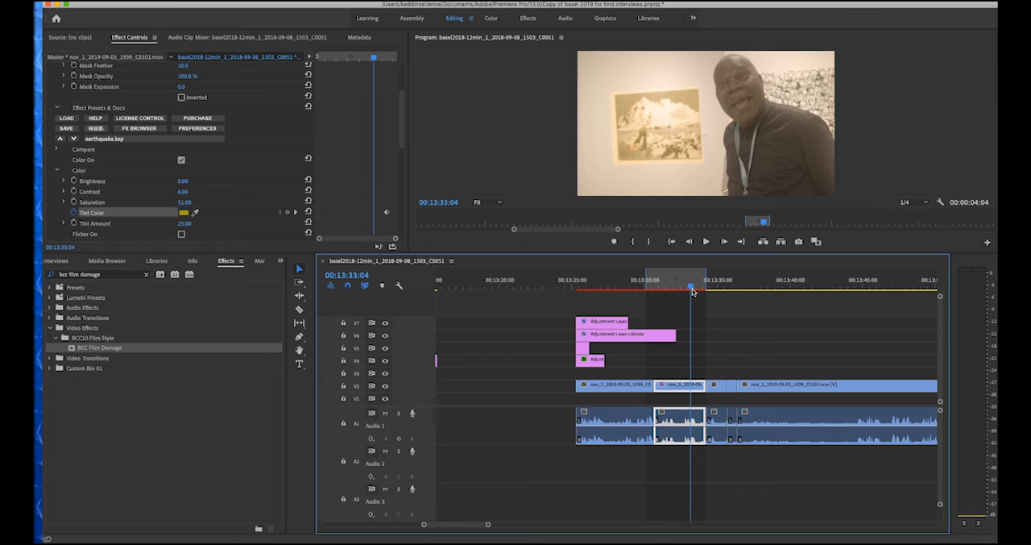